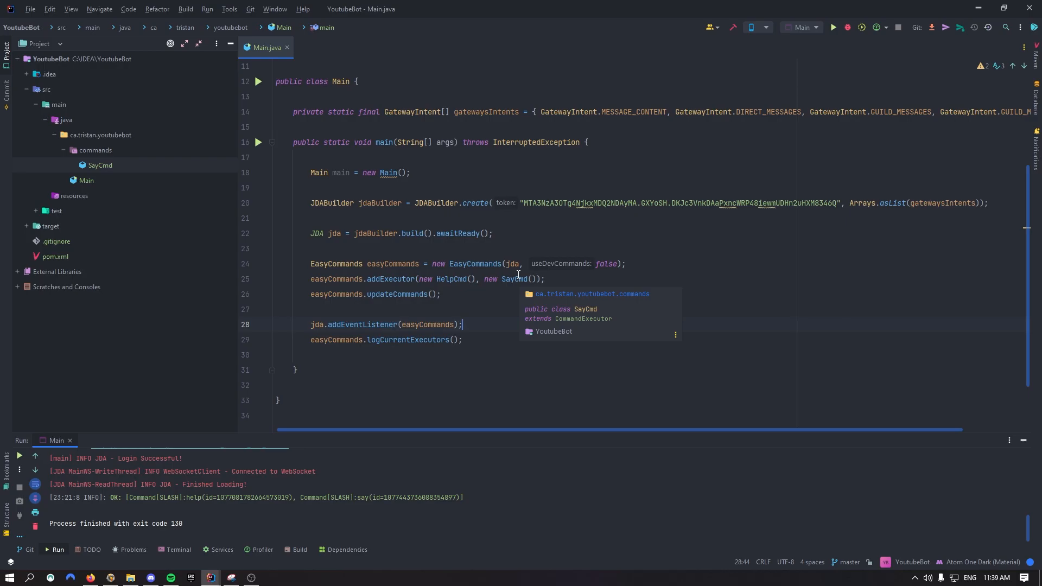
Step: Open github.com/sedmelluq/lavaplayer in Firefox and select its Maven repository and dependency XML
left_click(90, 577)
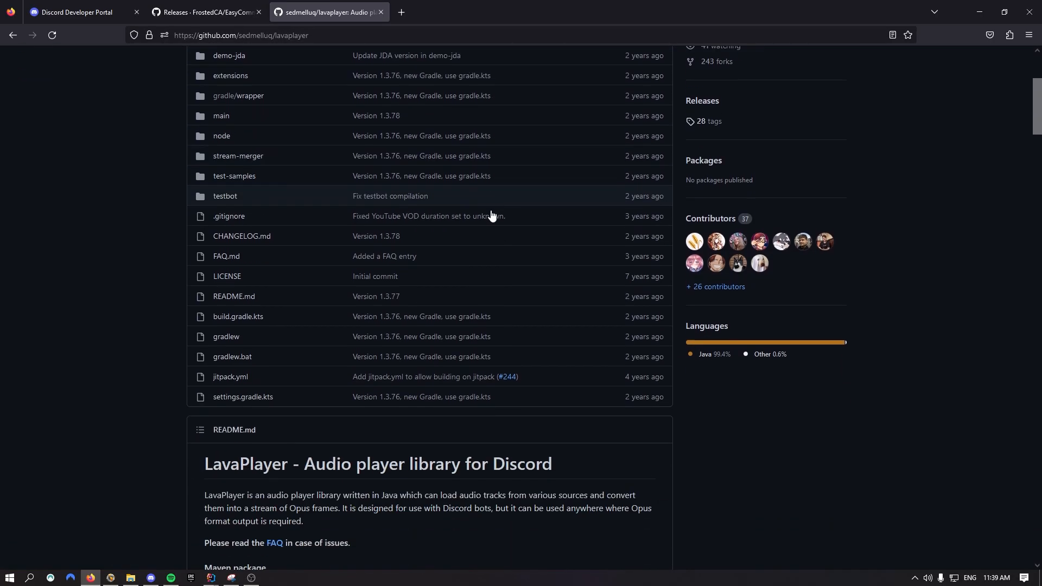
left_click(241, 34)
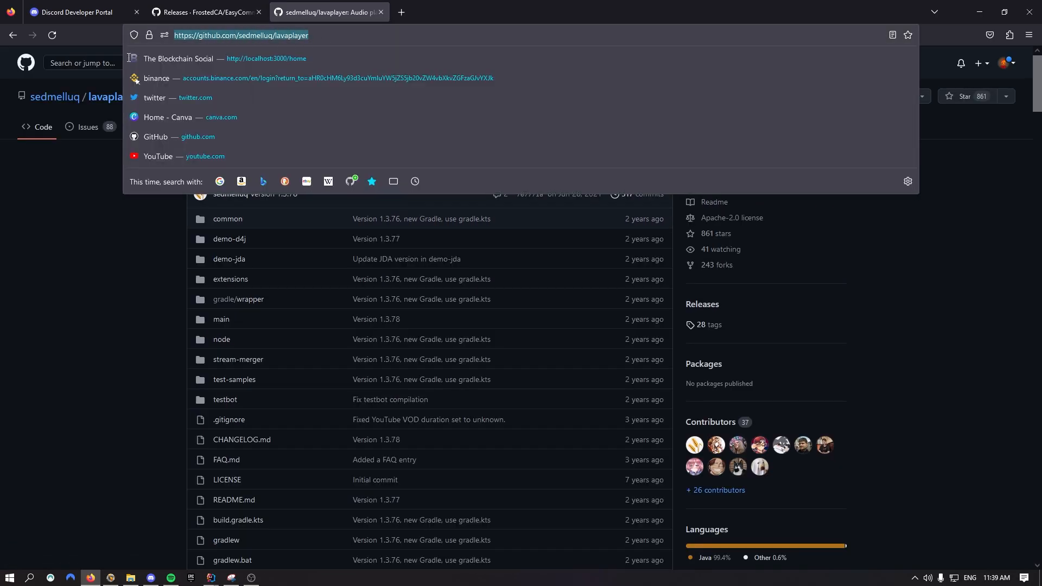
left_click(109, 205)
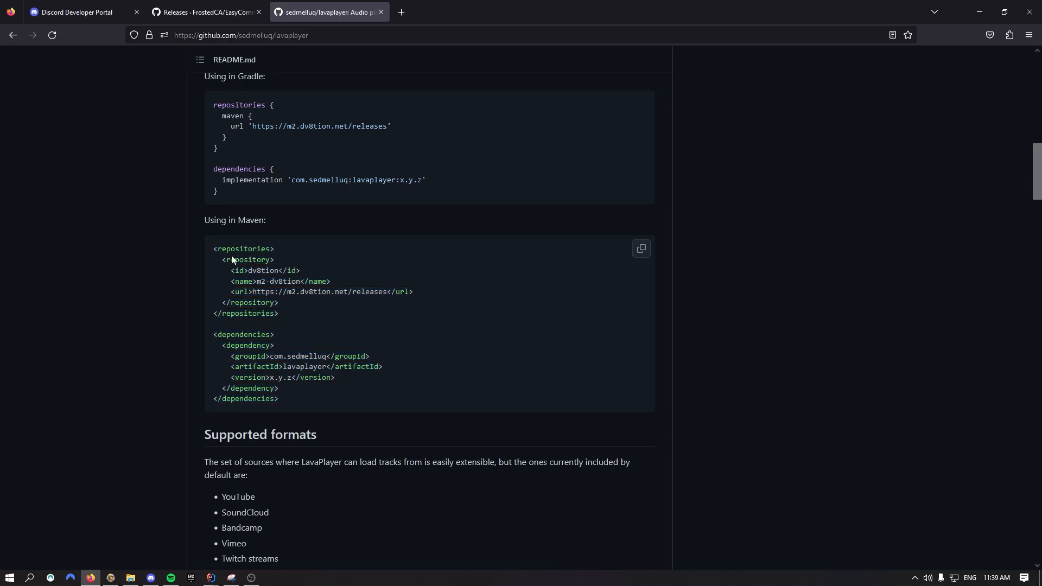
left_click_drag(212, 248, 279, 313)
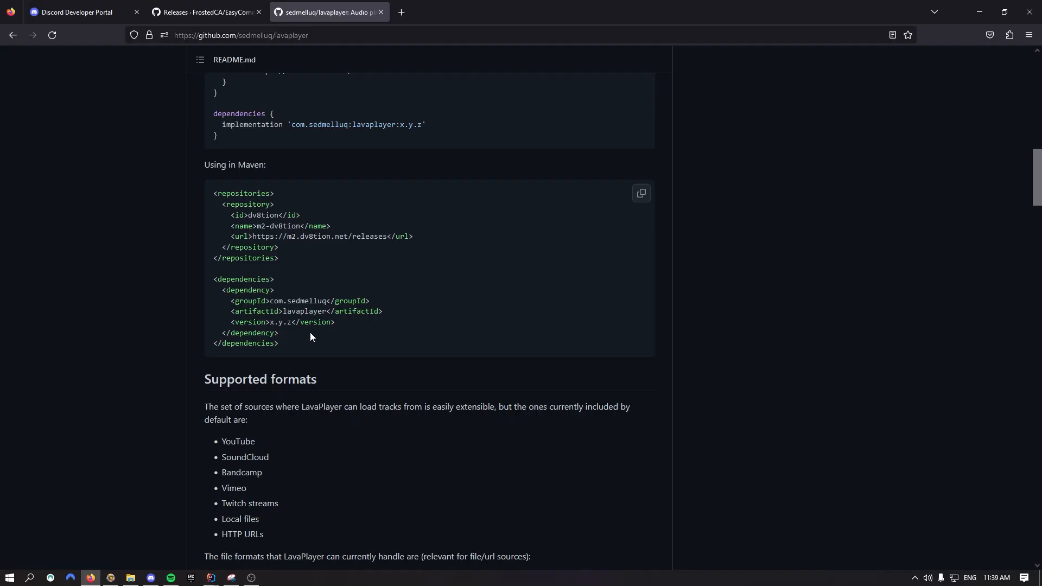
left_click_drag(223, 290, 279, 332)
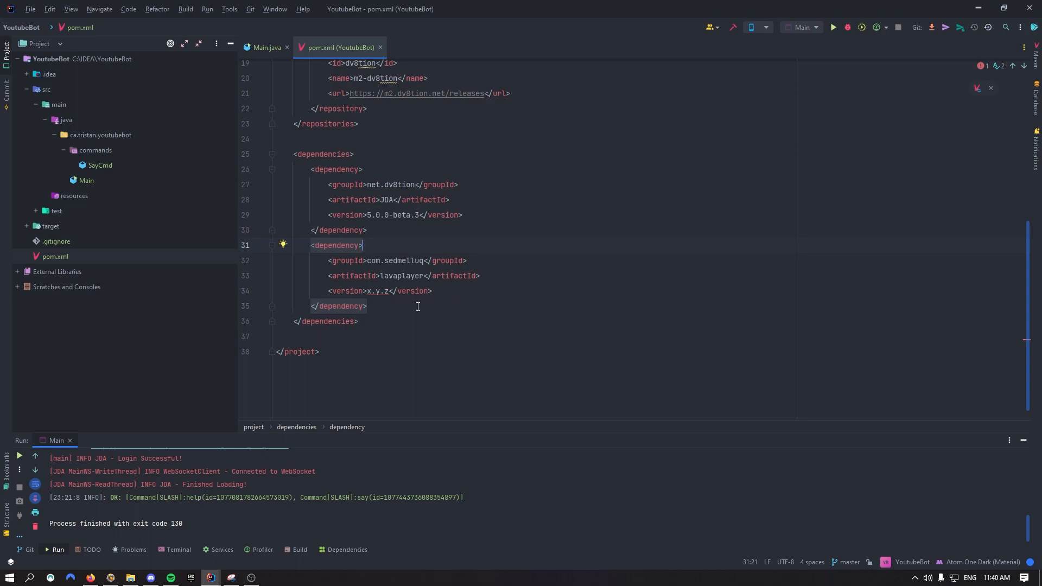
Step: Replace the lavaplayer version x.y.z with 1.3.x in pom.xml and show Project Structure > Libraries
type("1.")
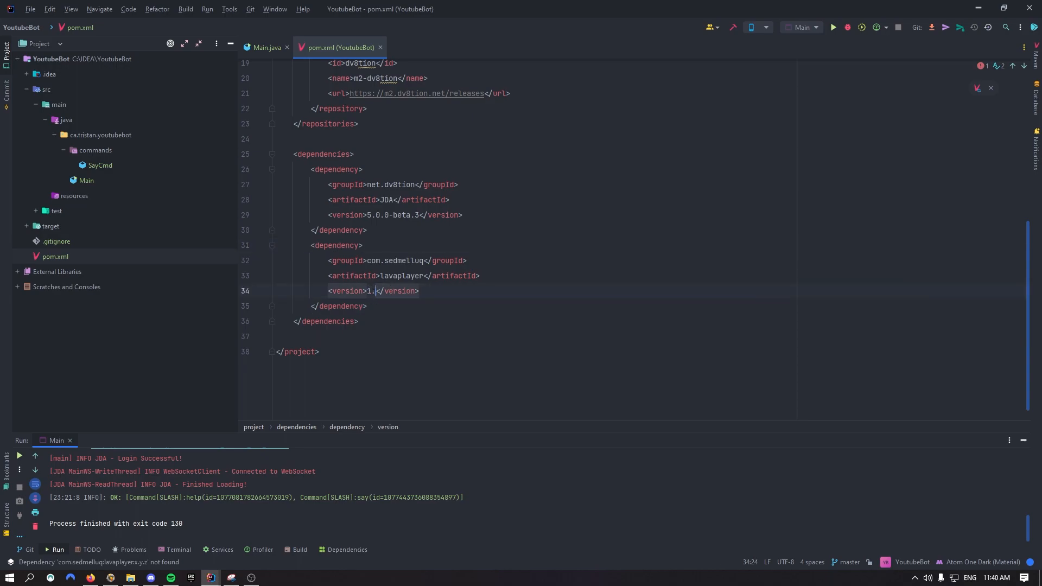
type("3.")
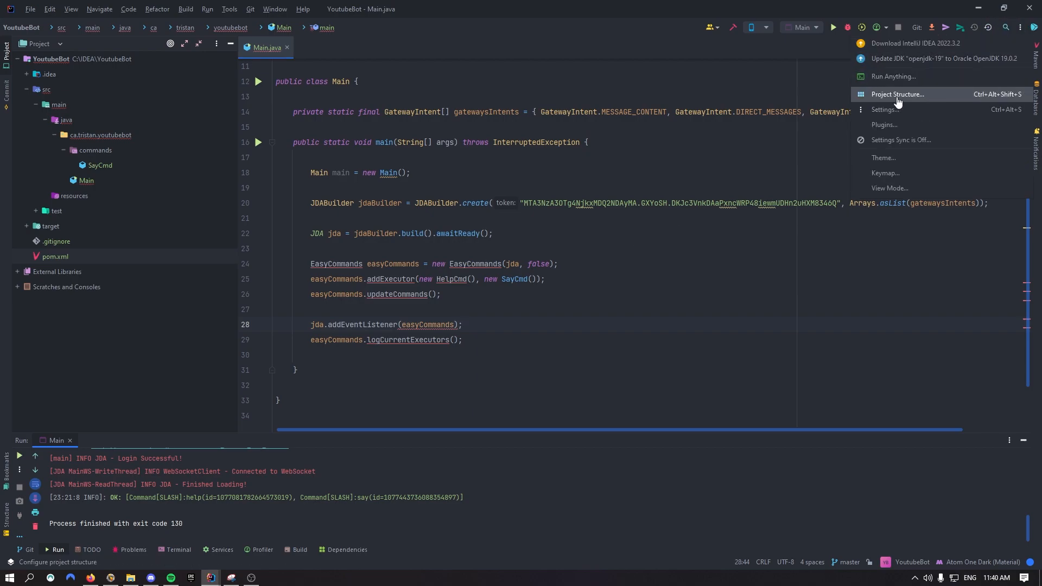
left_click(897, 93)
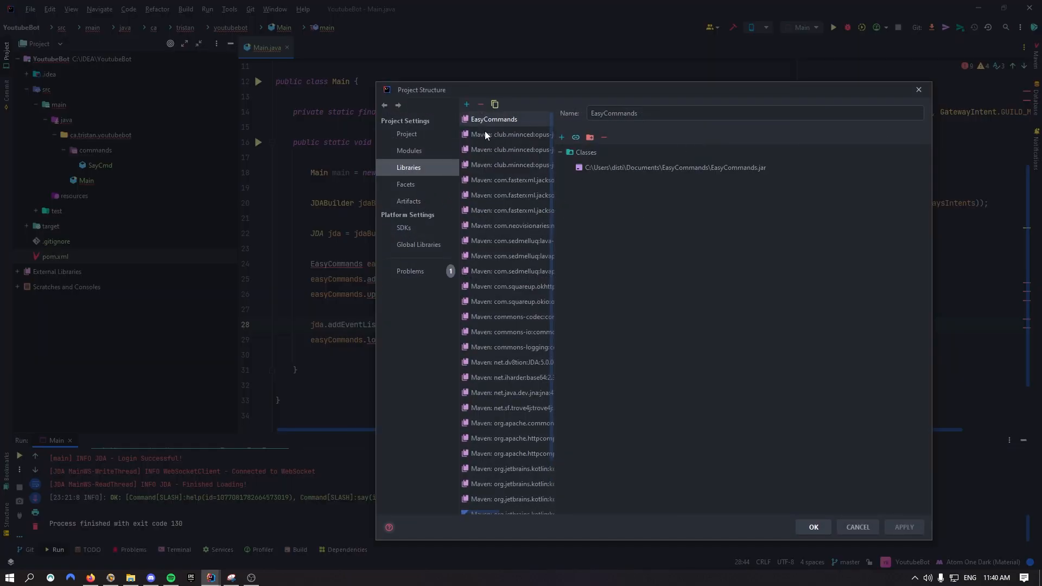
left_click(508, 120)
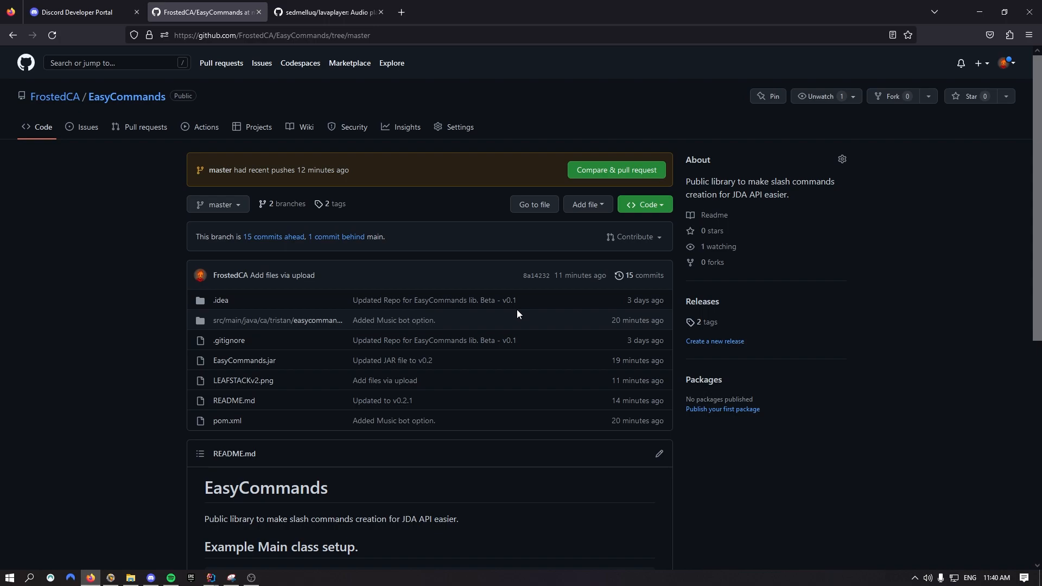
mouse_move(709, 313)
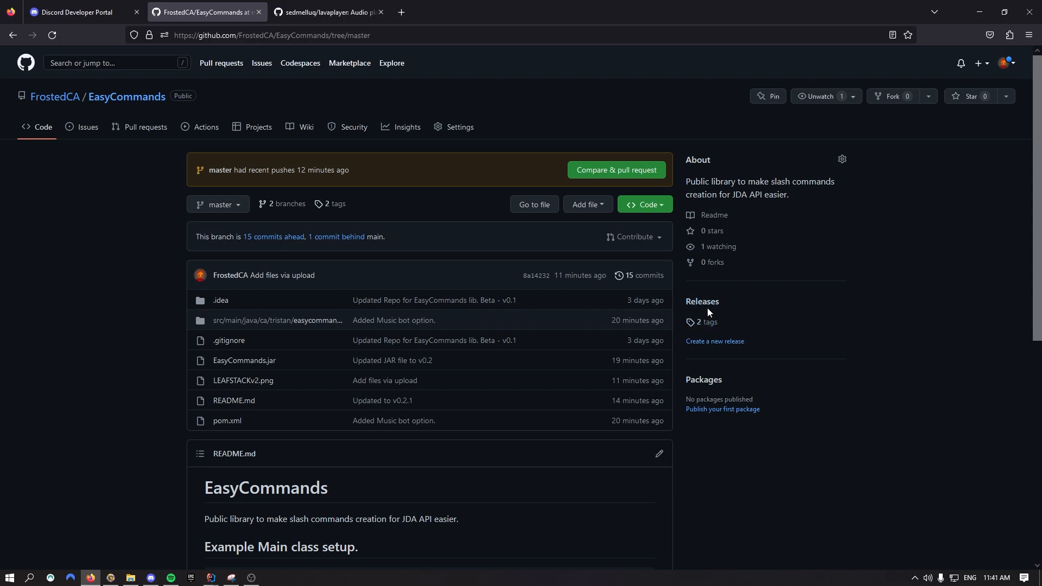
mouse_move(701, 302)
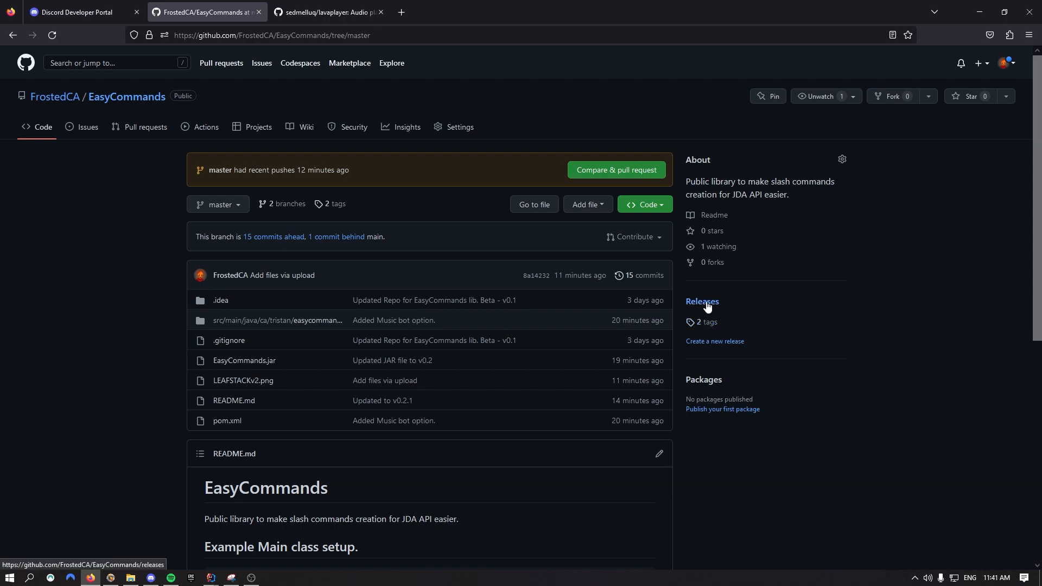
Step: Download EasyCommands.jar from the v0.2 release assets into Documents\EasyCommands
left_click(702, 303)
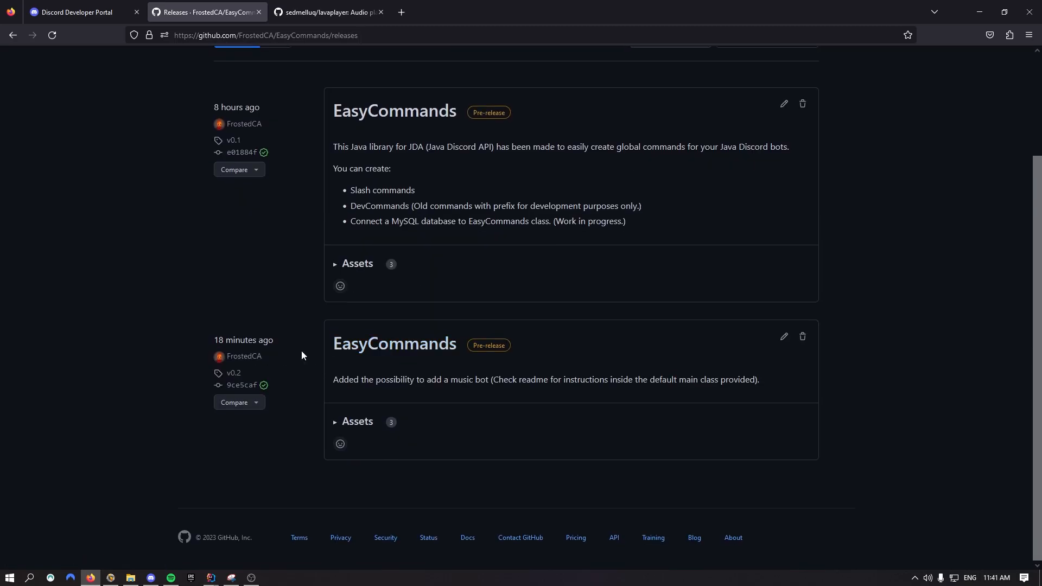
mouse_move(246, 379)
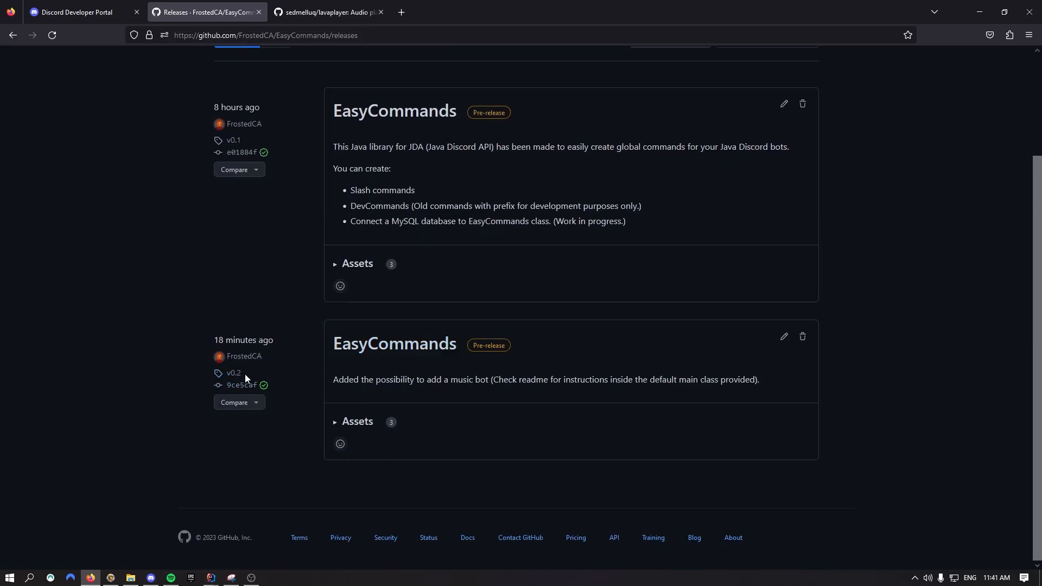
left_click(357, 421)
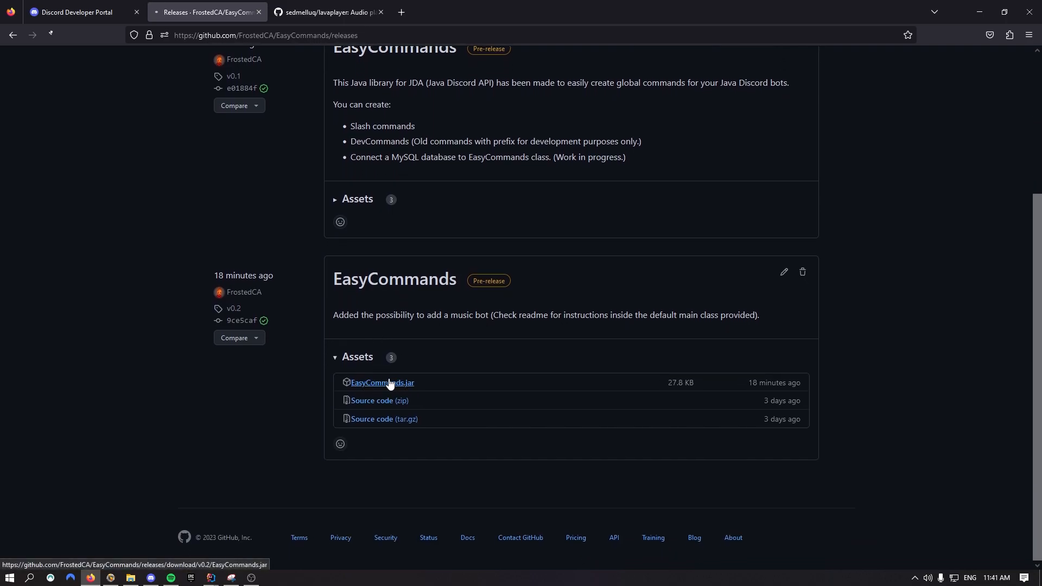
left_click(382, 382)
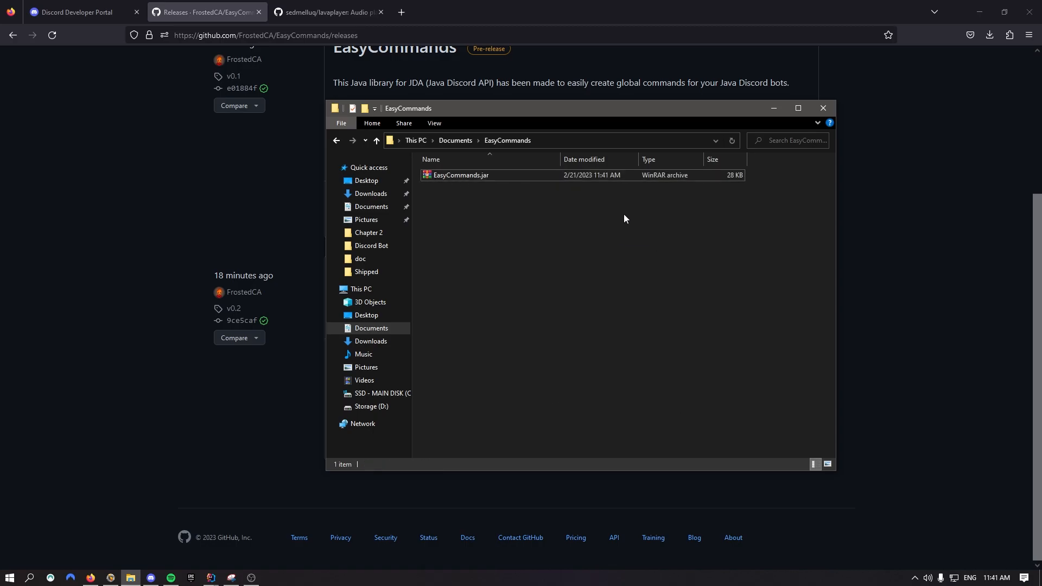
left_click(209, 582)
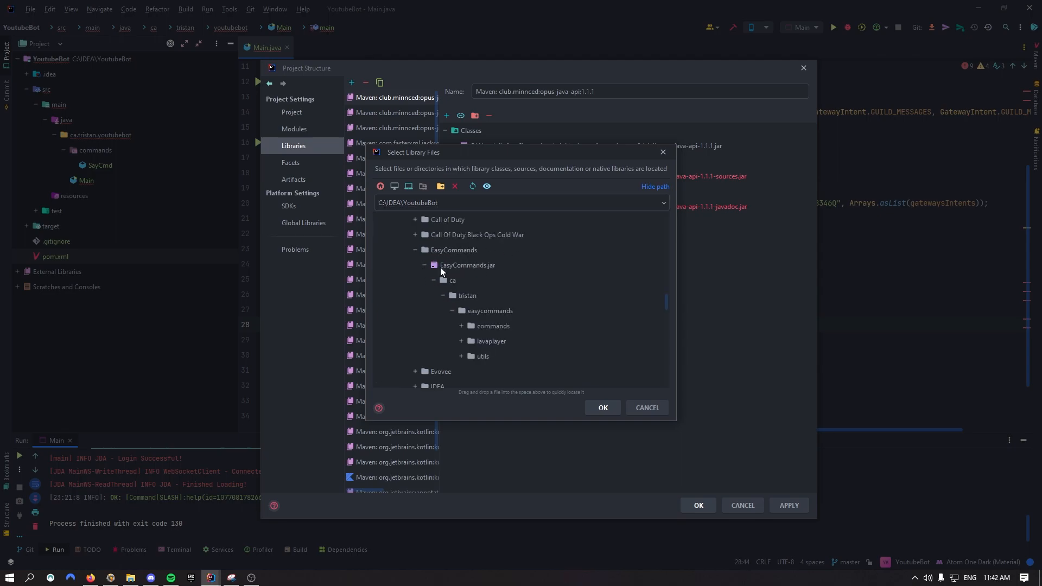
Step: Add Documents\EasyCommands\EasyCommands.jar as a library of the YoutubeBot module and confirm
left_click(601, 407)
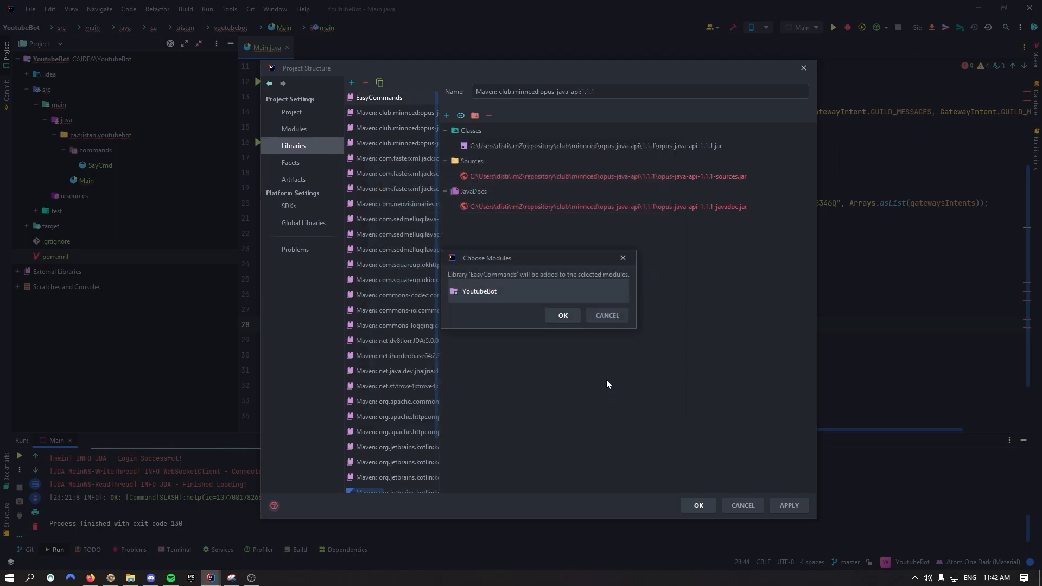
left_click(563, 314)
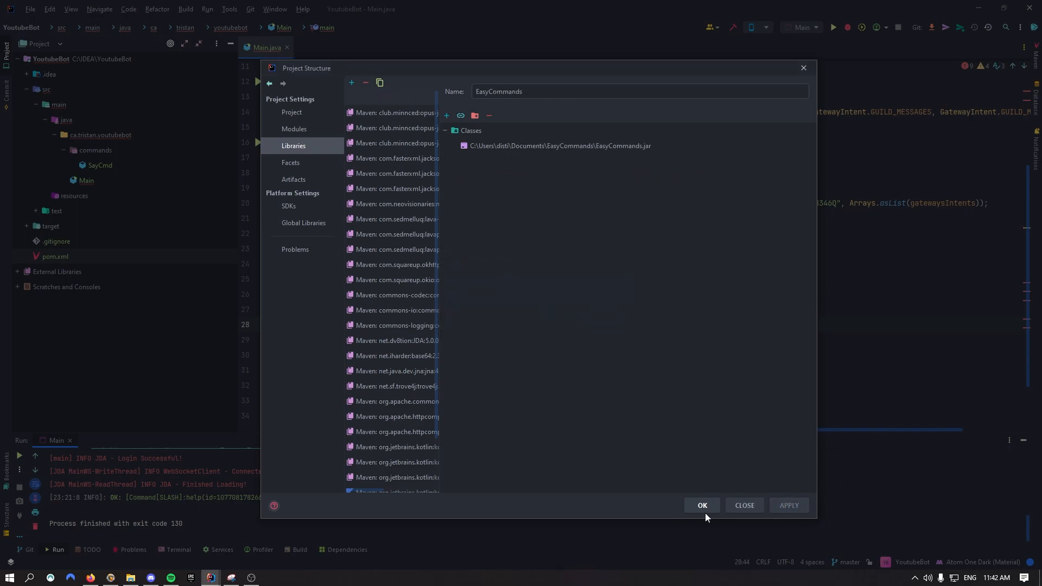
left_click(703, 506)
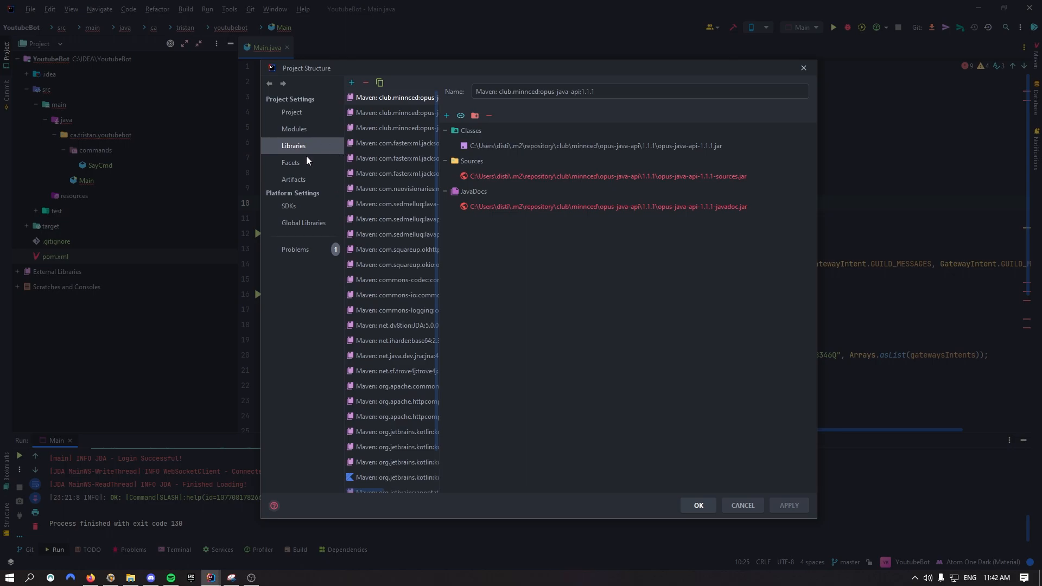
left_click(741, 505)
type("EasyCommands.")
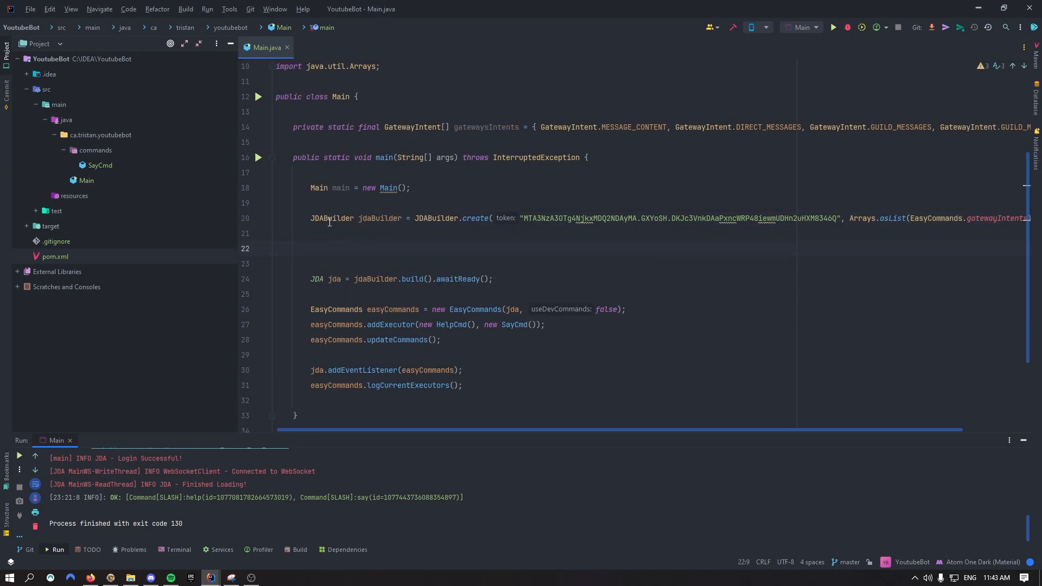
Step: Add easyCommands.enableMusicBot(); after the addExecutor line in Main.java
type("jdaBuilder.enableCache(")
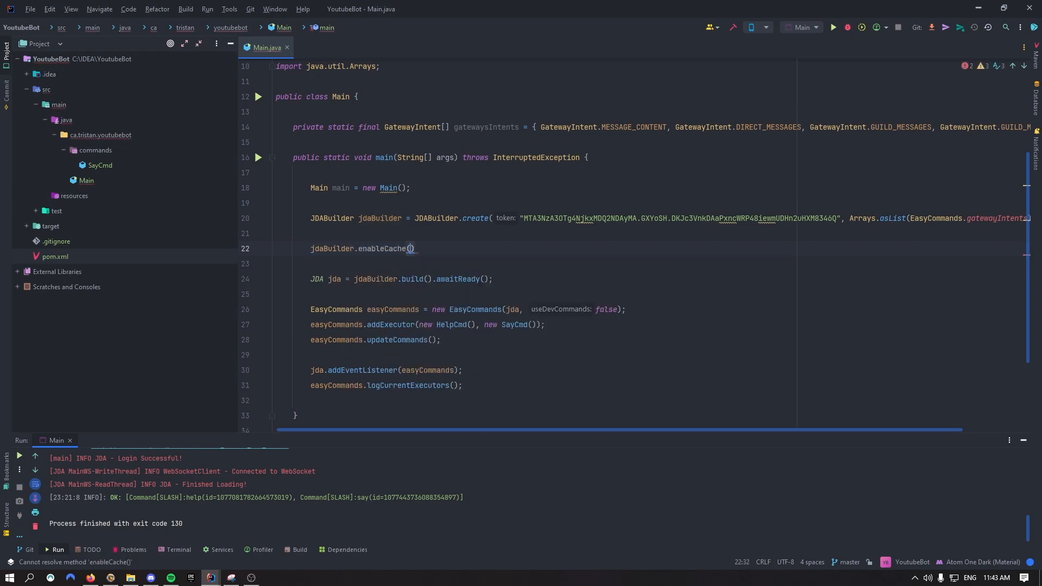
type("EasyCommands.cacheFlags")
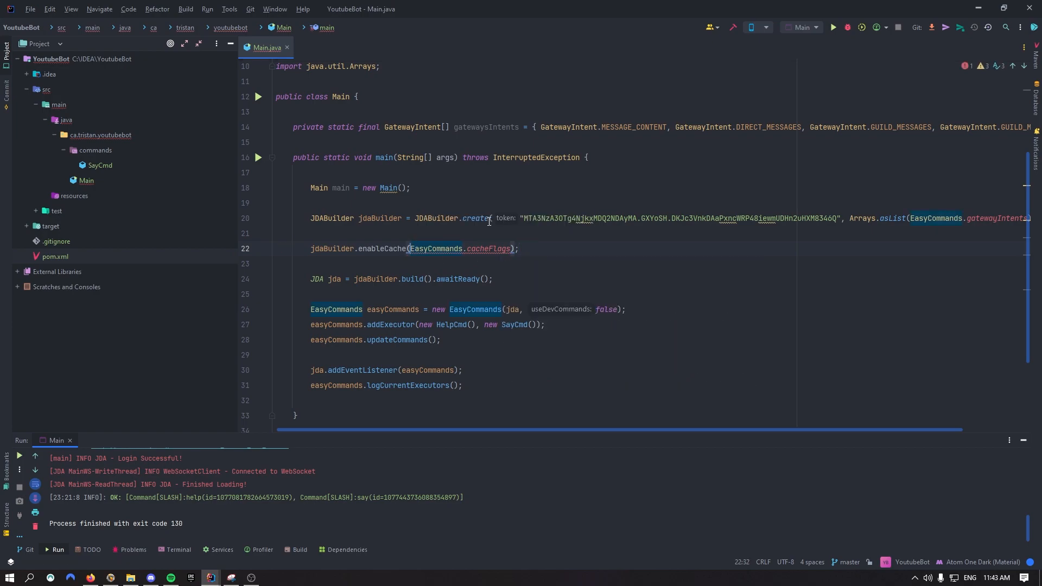
type("Arrays.asList")
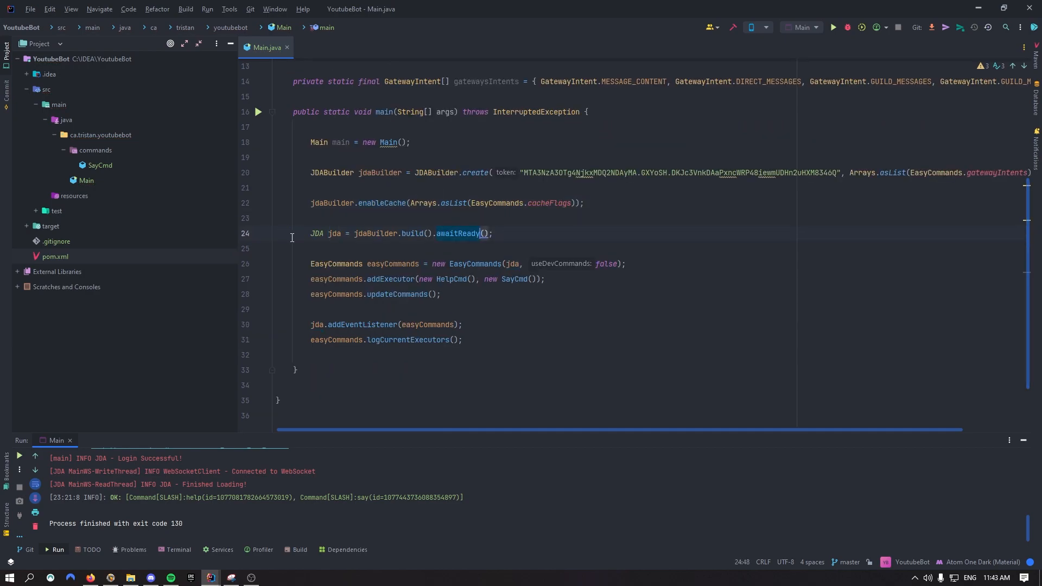
left_click(398, 294)
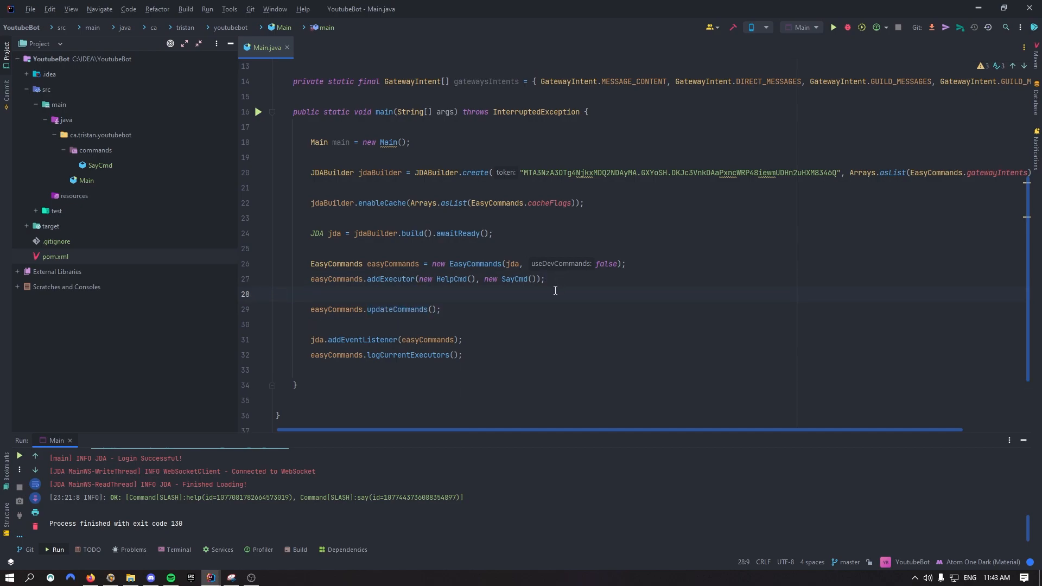
type("easyCommands.enableMusicBot();")
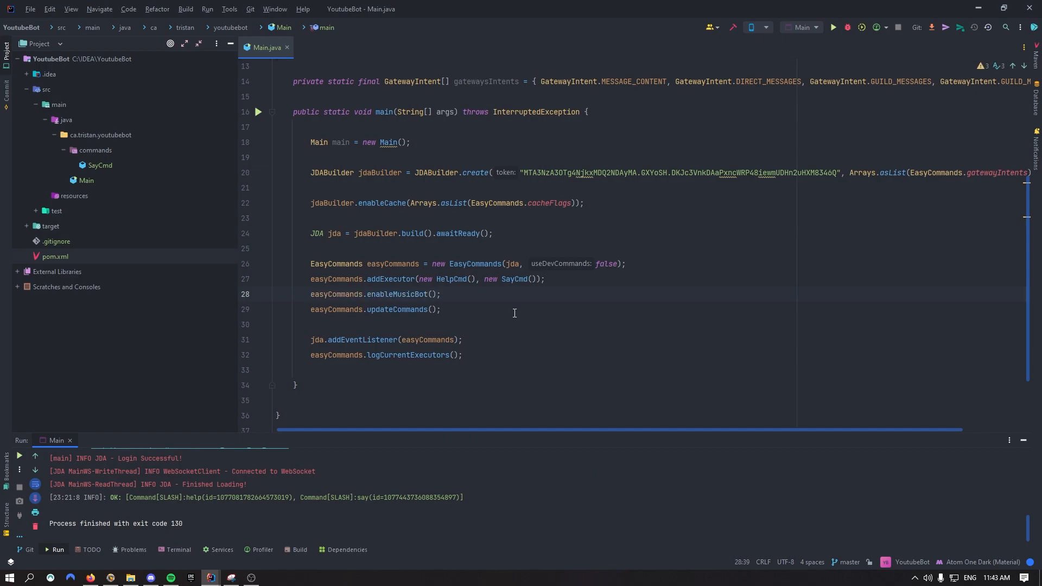
mouse_move(833, 28)
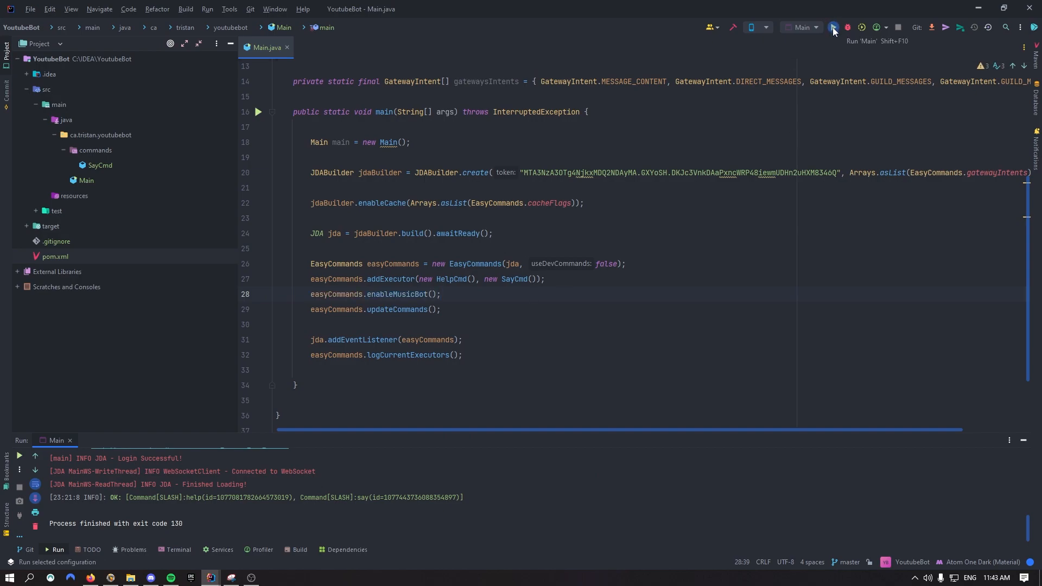
Step: Run Main so the console logs a successful JDA login
left_click(832, 27)
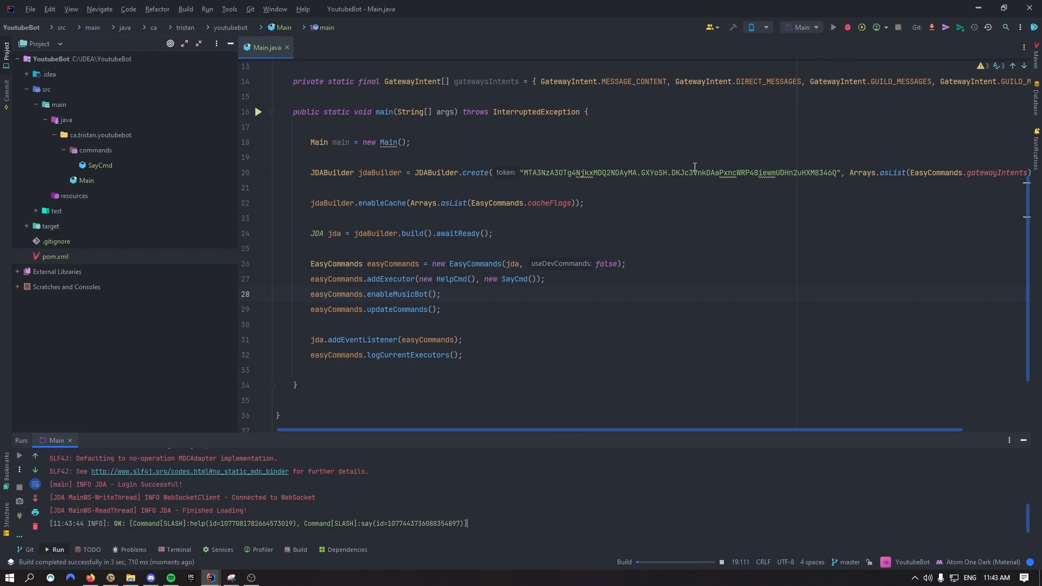
left_click(833, 27)
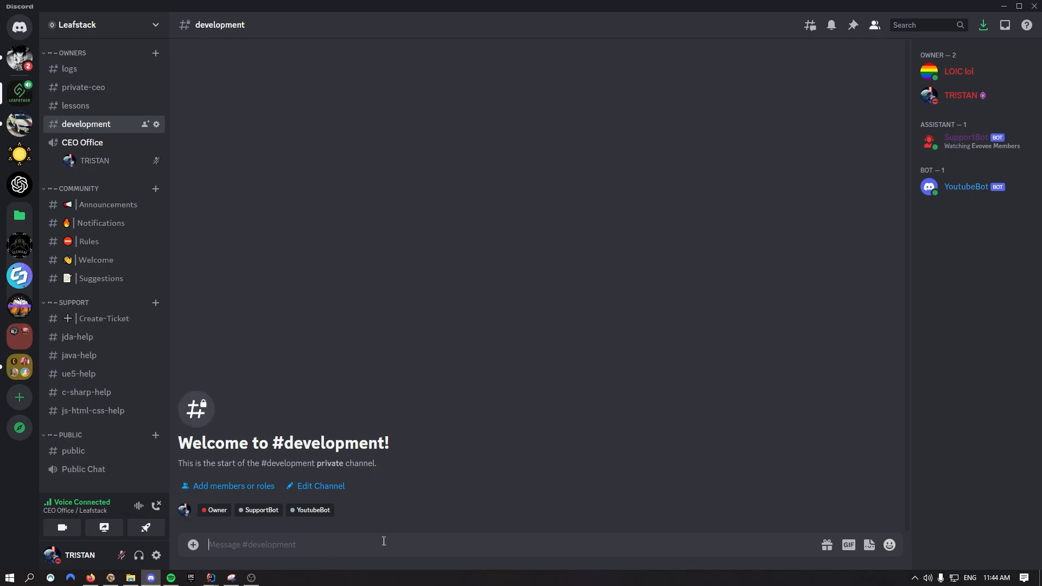
Step: Send YoutubeBot's /play with drake rich flex so Rich Flex is queued
type("/")
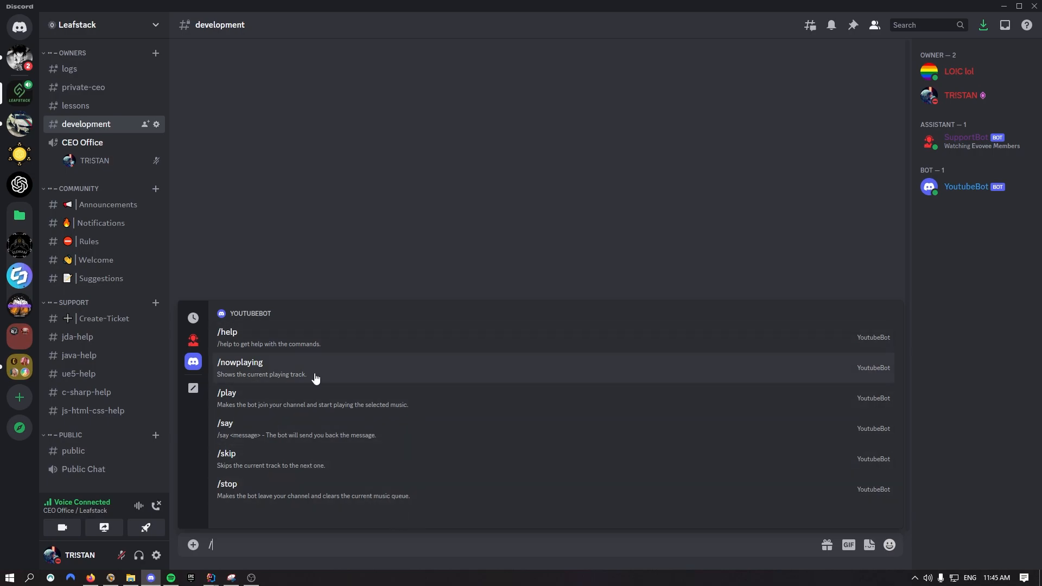
mouse_move(356, 404)
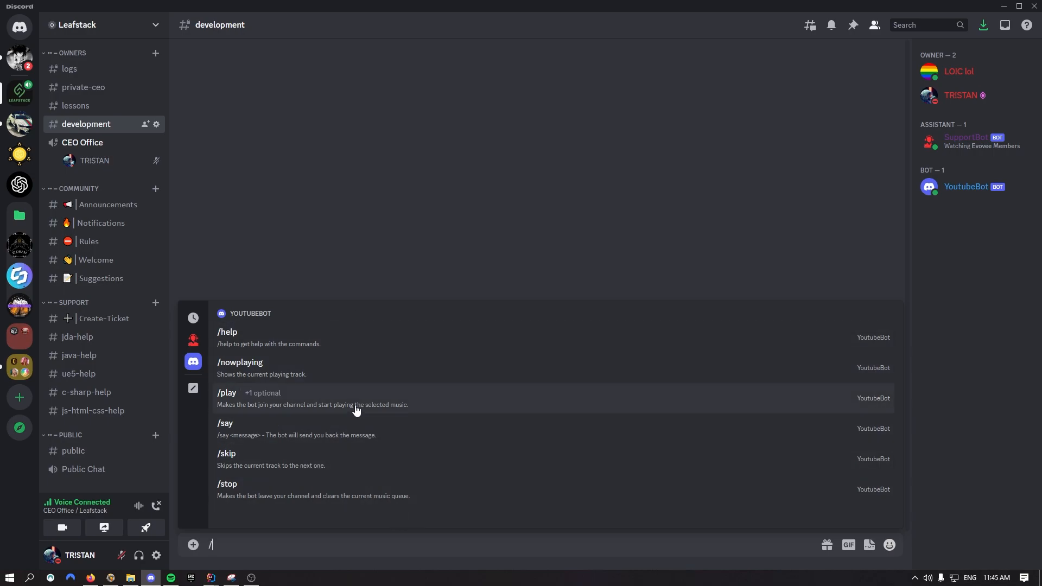
mouse_move(295, 377)
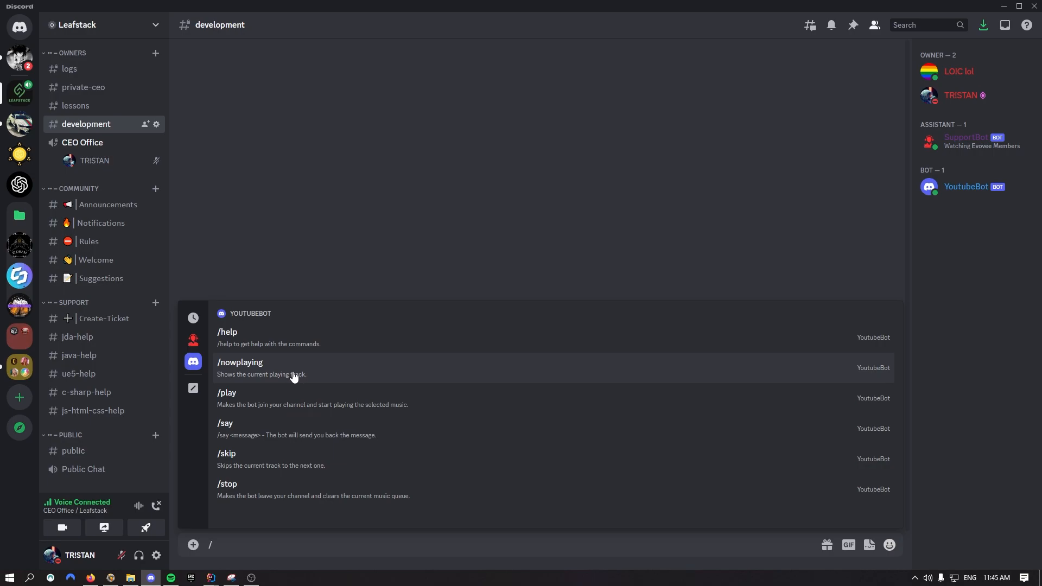
left_click(227, 393)
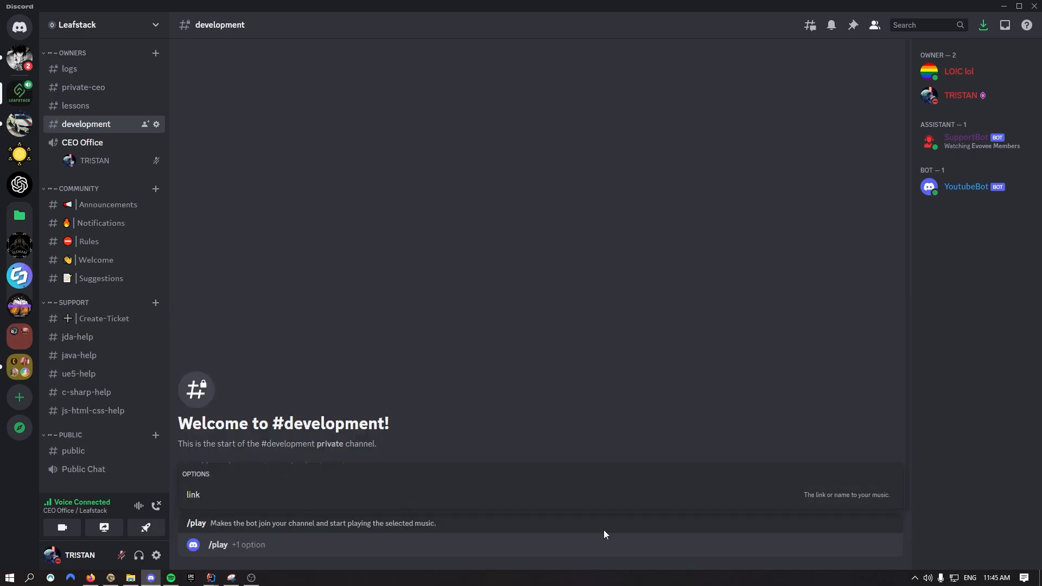
mouse_move(882, 502)
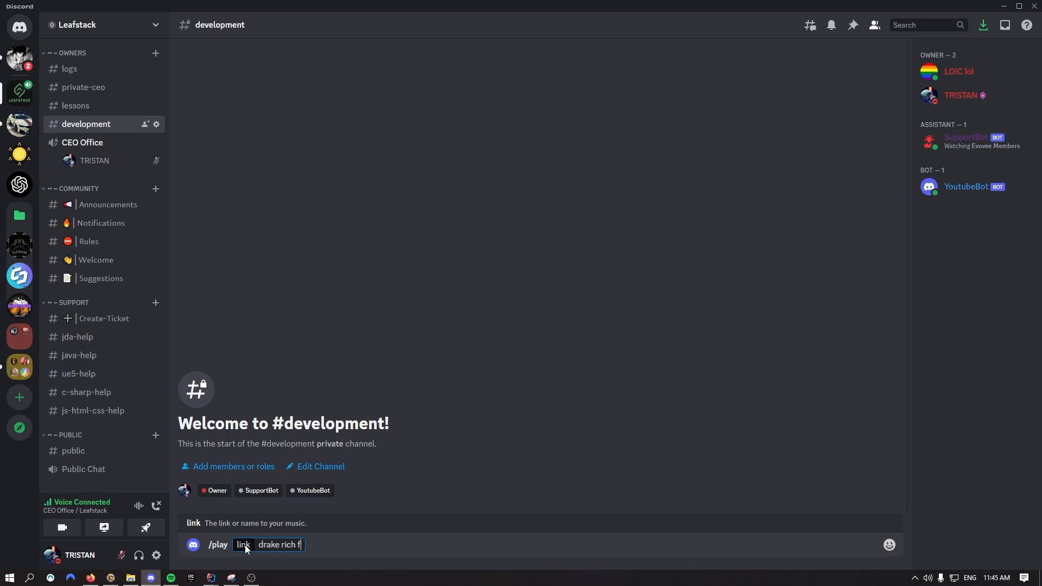
type("lex")
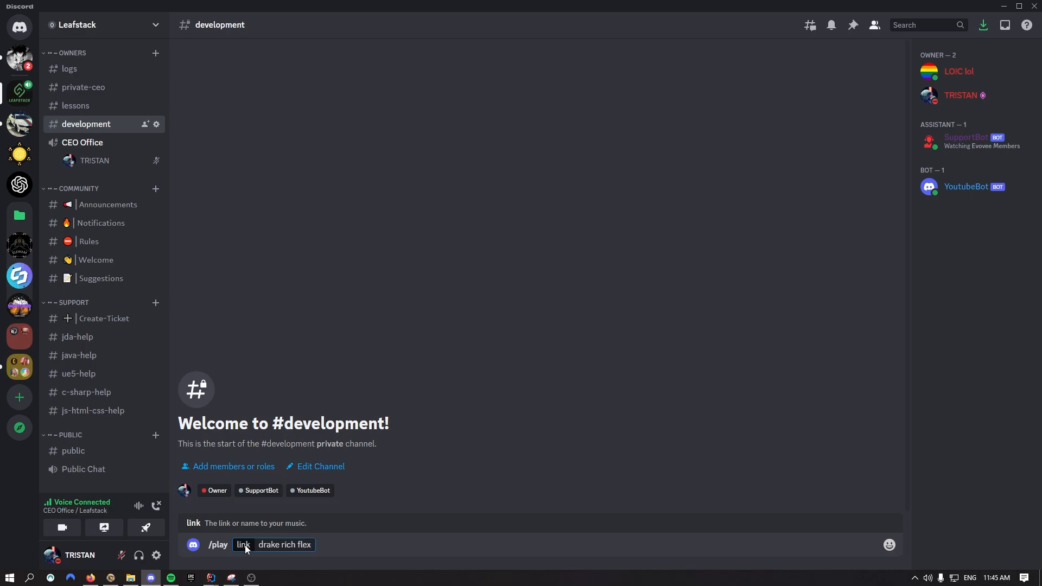
key("Enter")
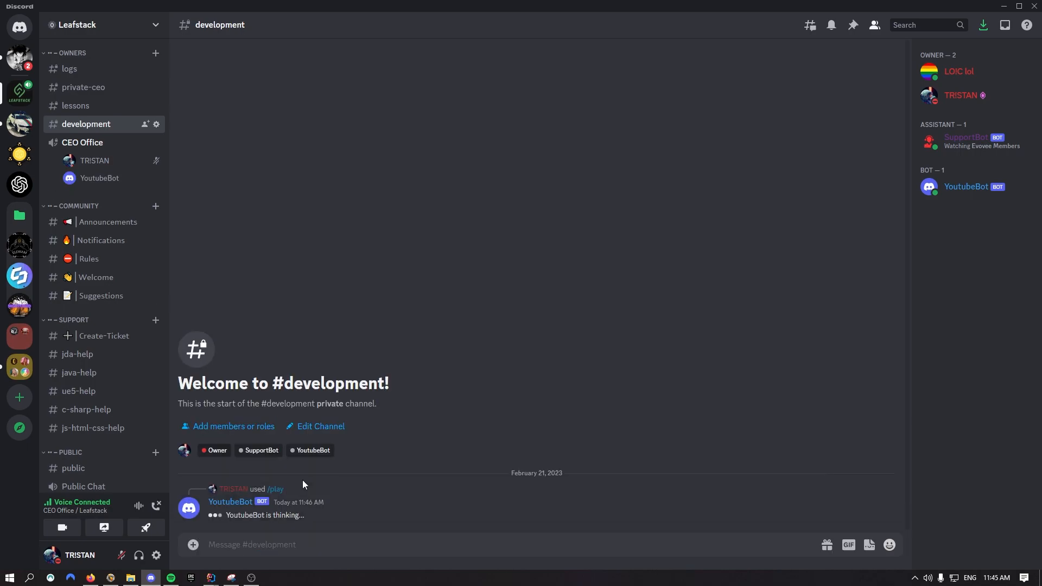
Step: Check own voice-channel entry and the bot's queued reply, then start another slash command
right_click(98, 177)
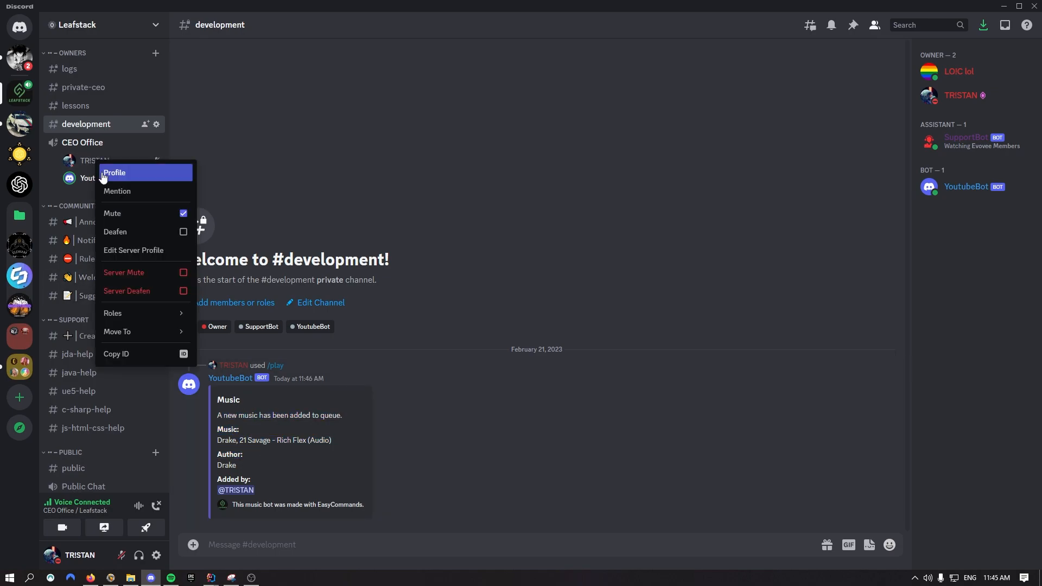
left_click(307, 465)
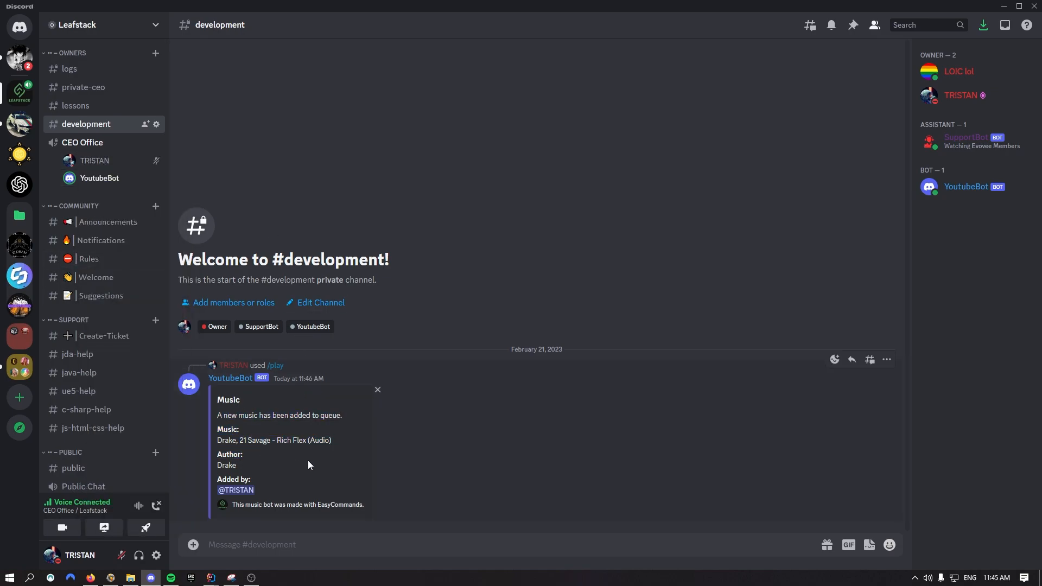
mouse_move(314, 460)
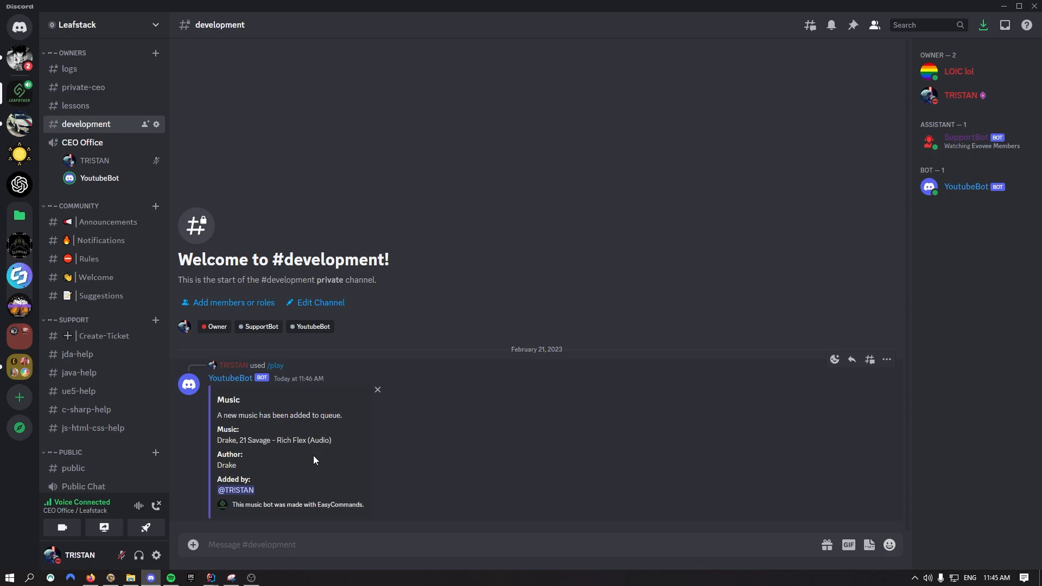
left_click_drag(218, 416, 262, 431)
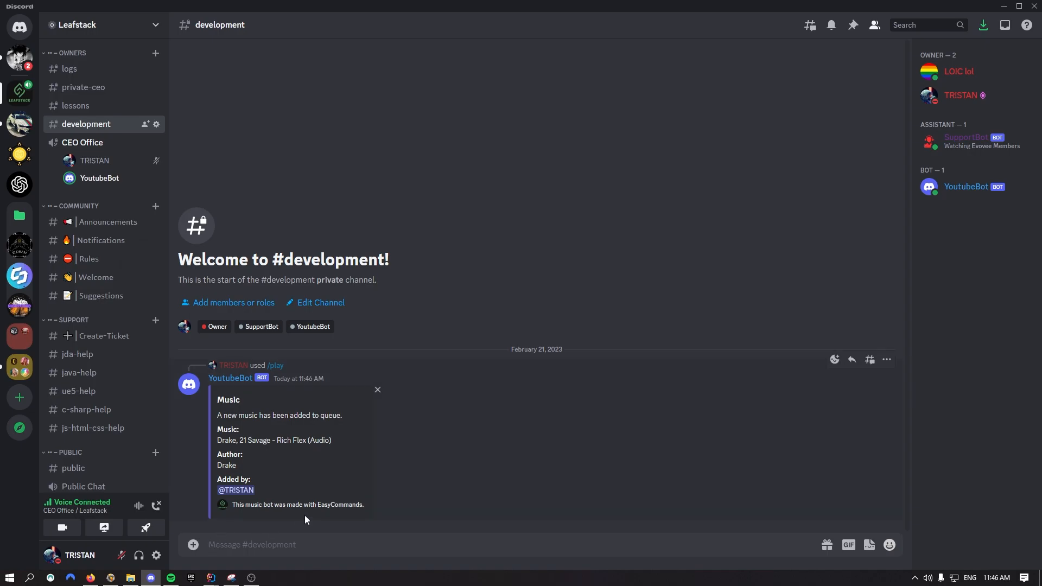
type("/")
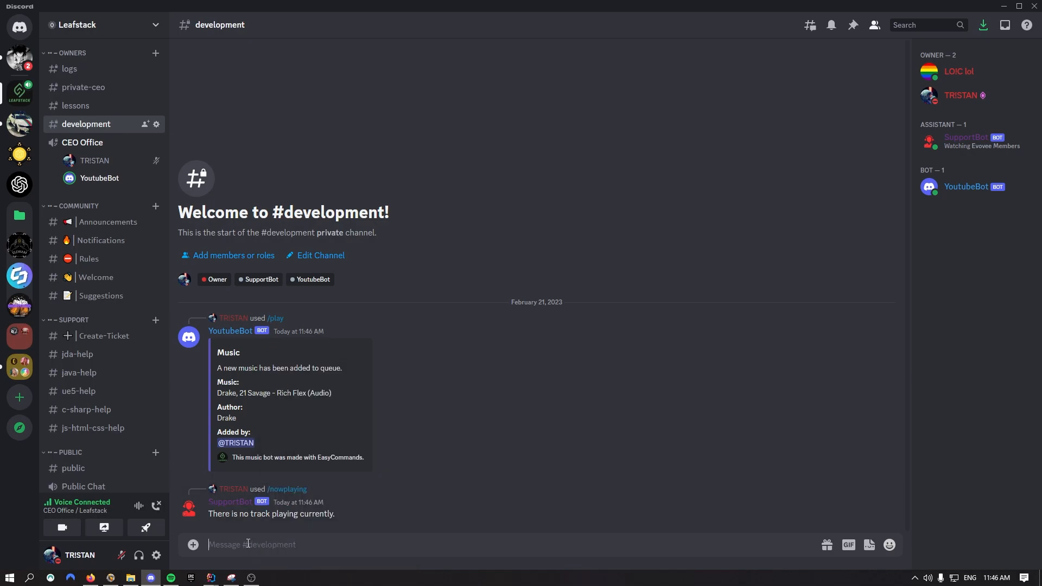
Step: Send /nowplaying, queue On BS with /play, then /skip and /stop, highlighting the queue-cleared reply
type("/now")
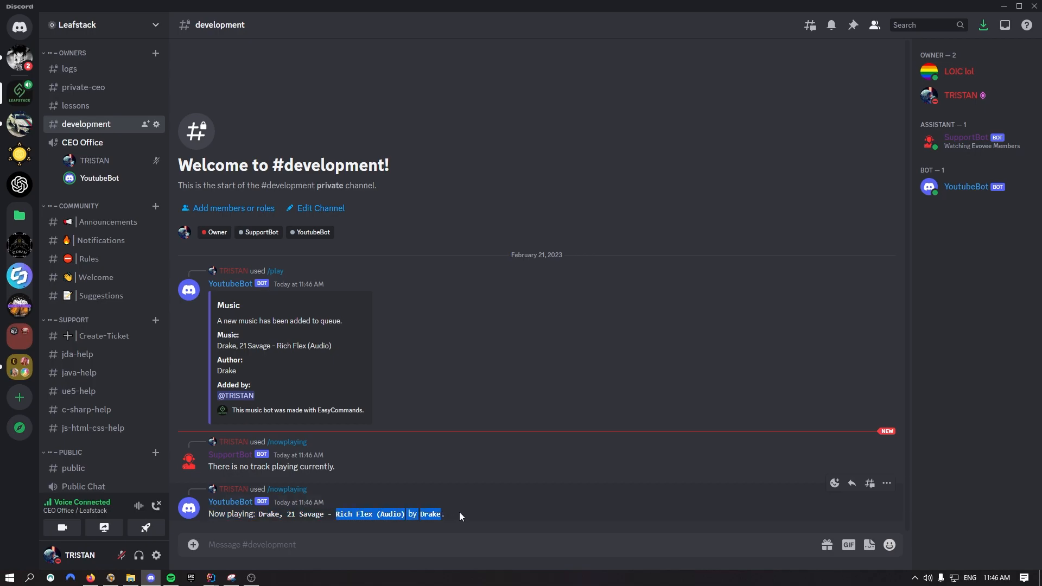
type("/")
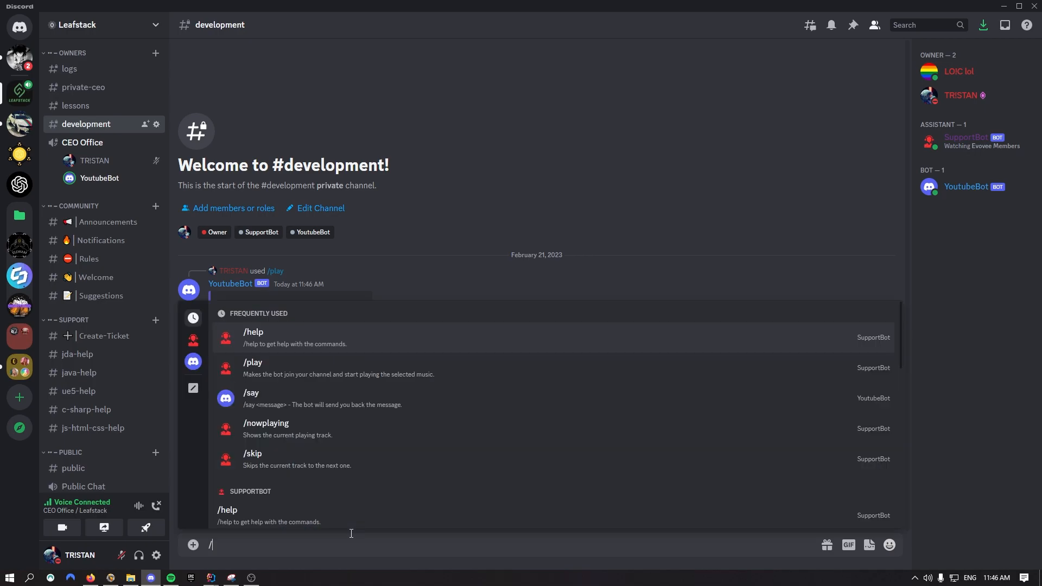
type("play")
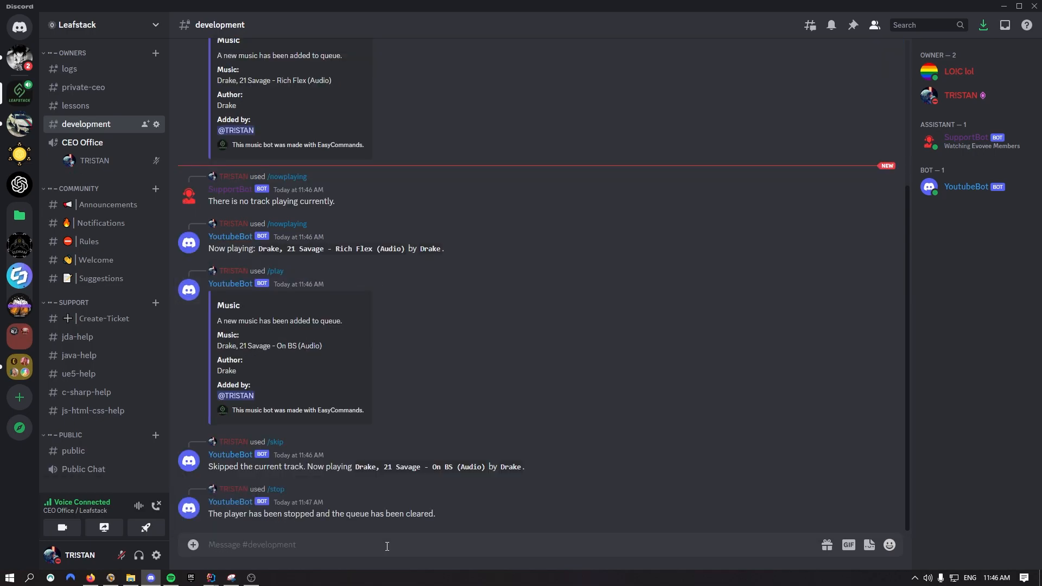
left_click_drag(312, 514, 436, 513)
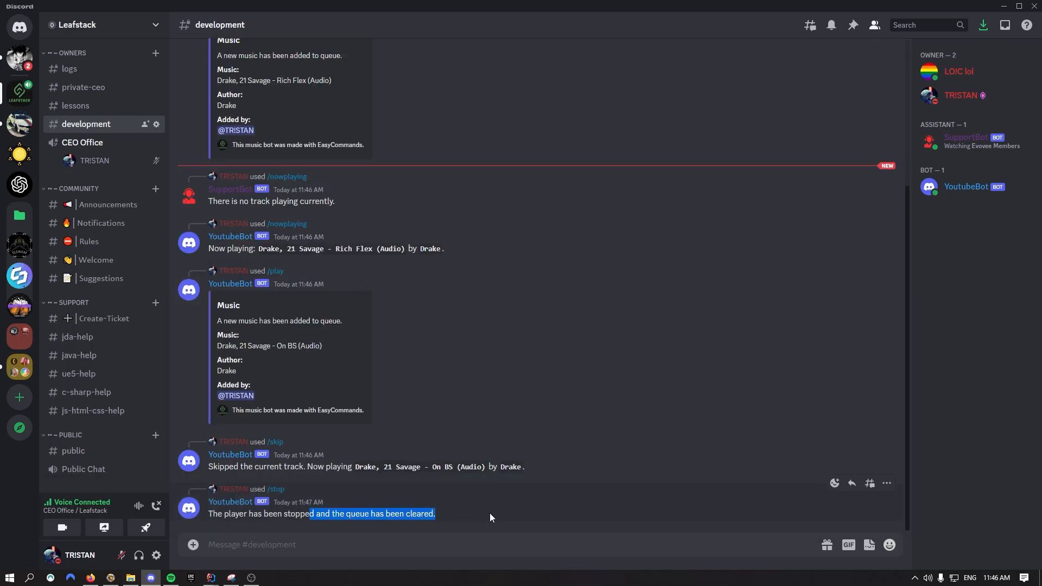